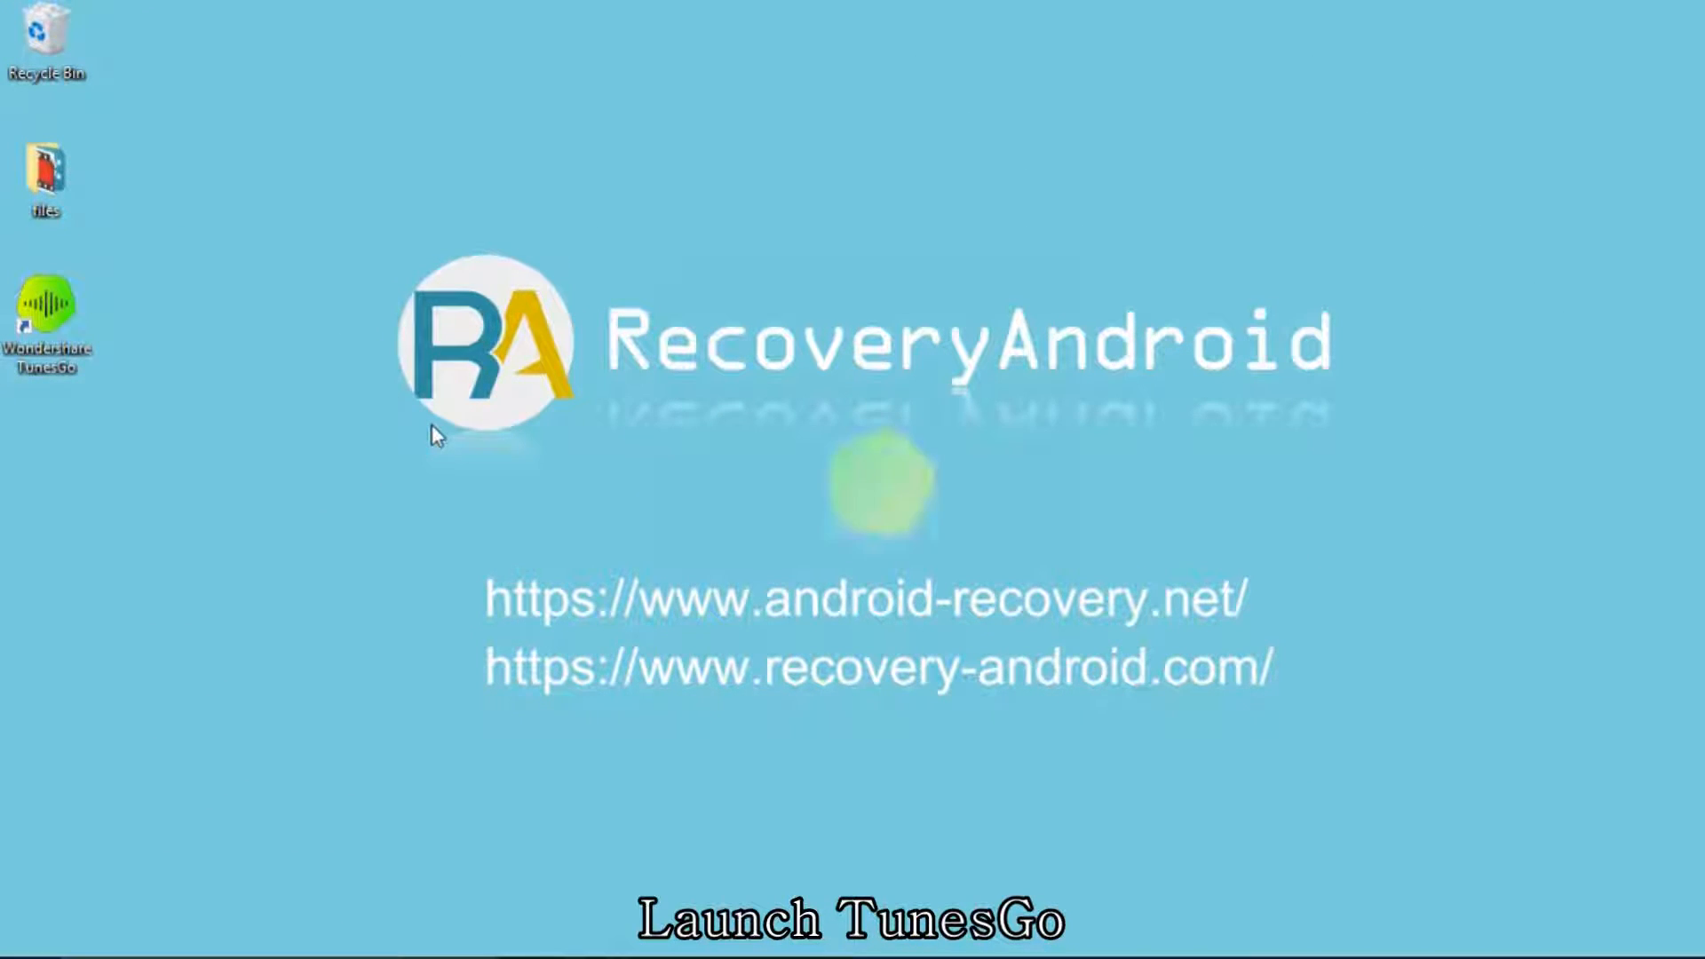
Launch Wondershare TunesGo from its desktop shortcut
double_click(46, 316)
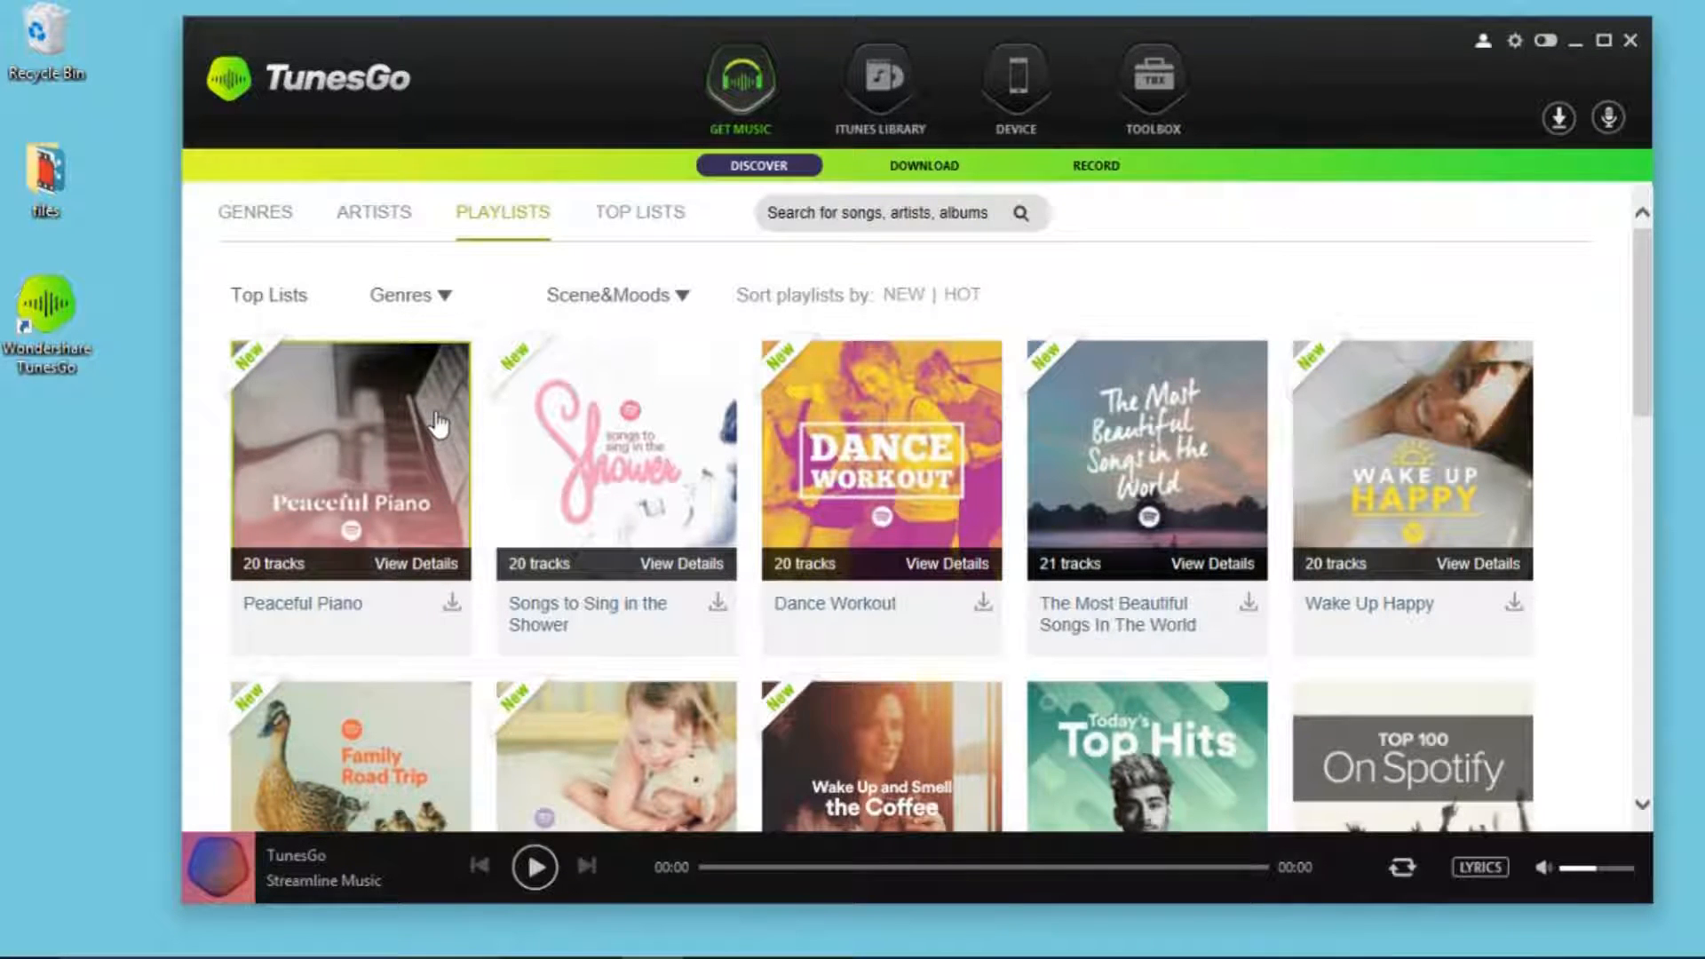
Switch to the DEVICE view so the connected Galaxy phones are managed
click(1014, 89)
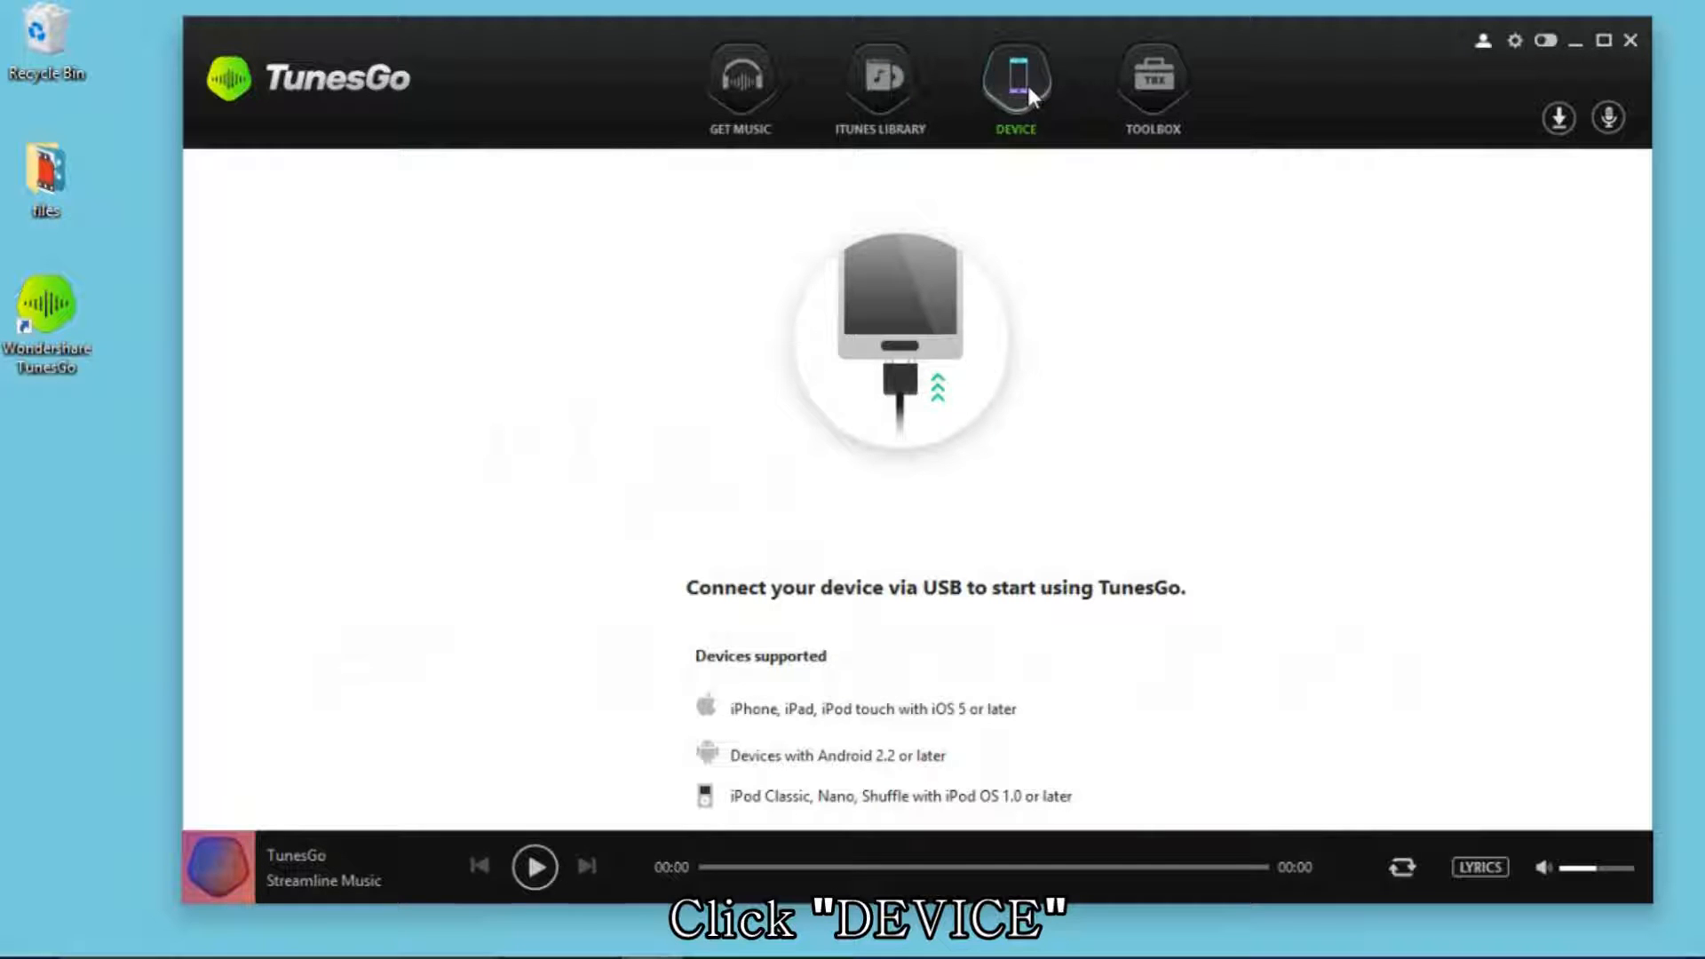
click(1012, 81)
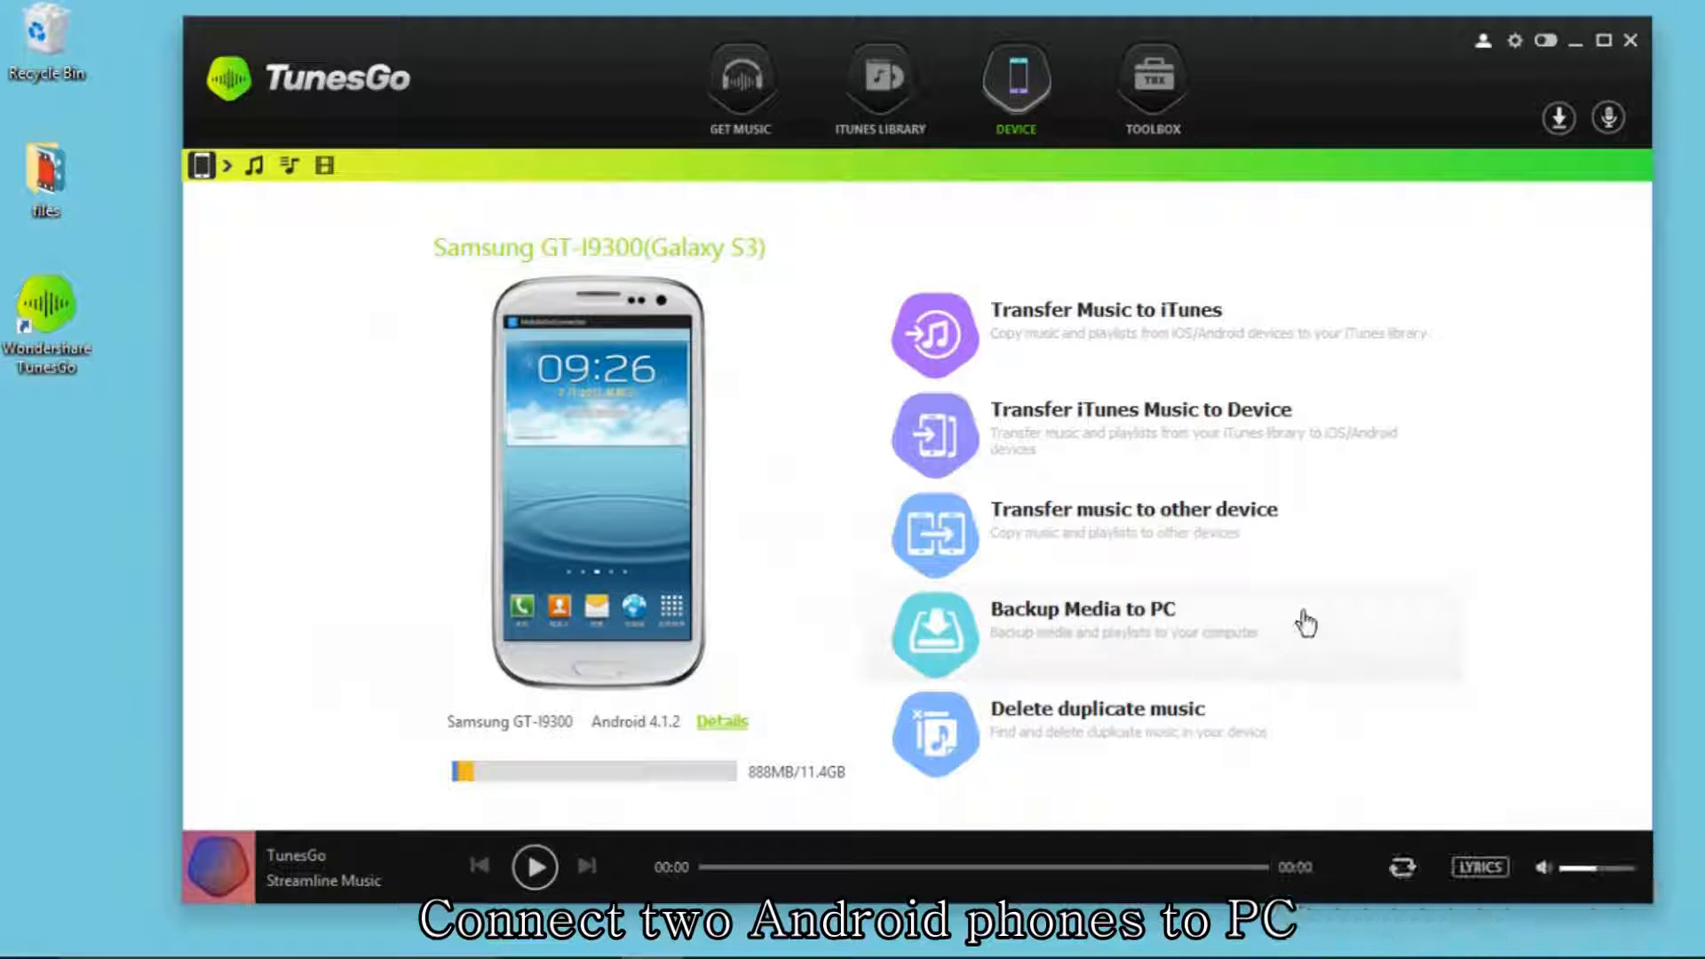
mouse_move(331, 346)
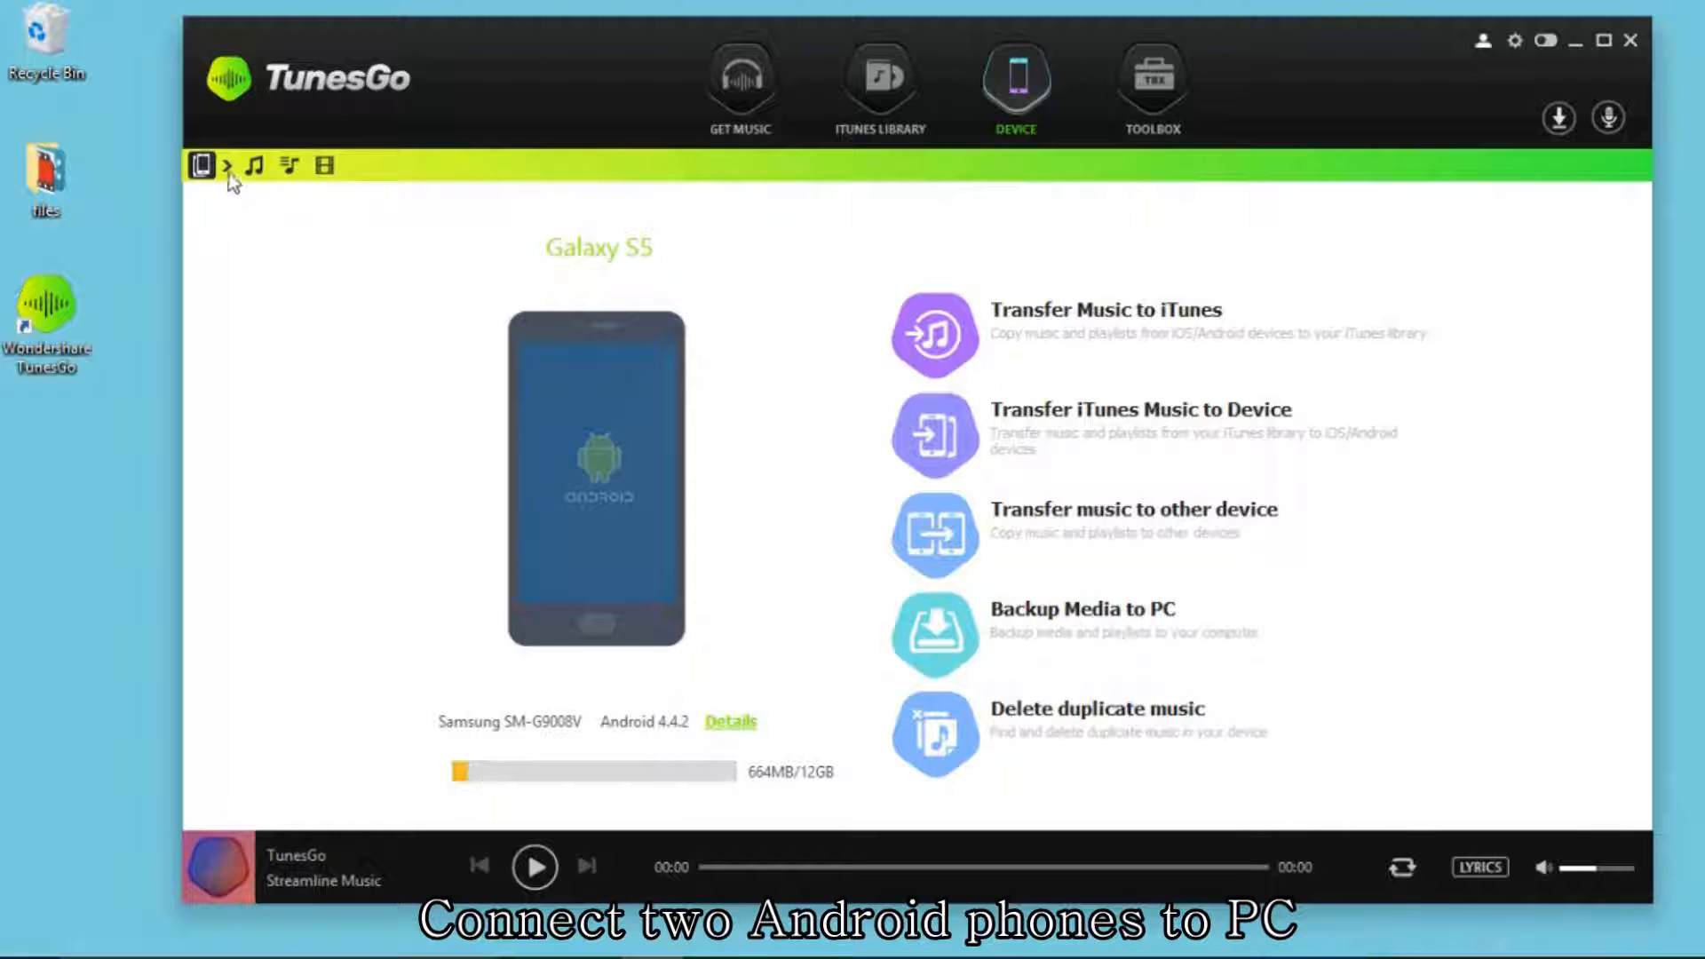
Select the Galaxy S3 (GT-I9300) and show its music list of five Taylor Swift tracks
click(206, 167)
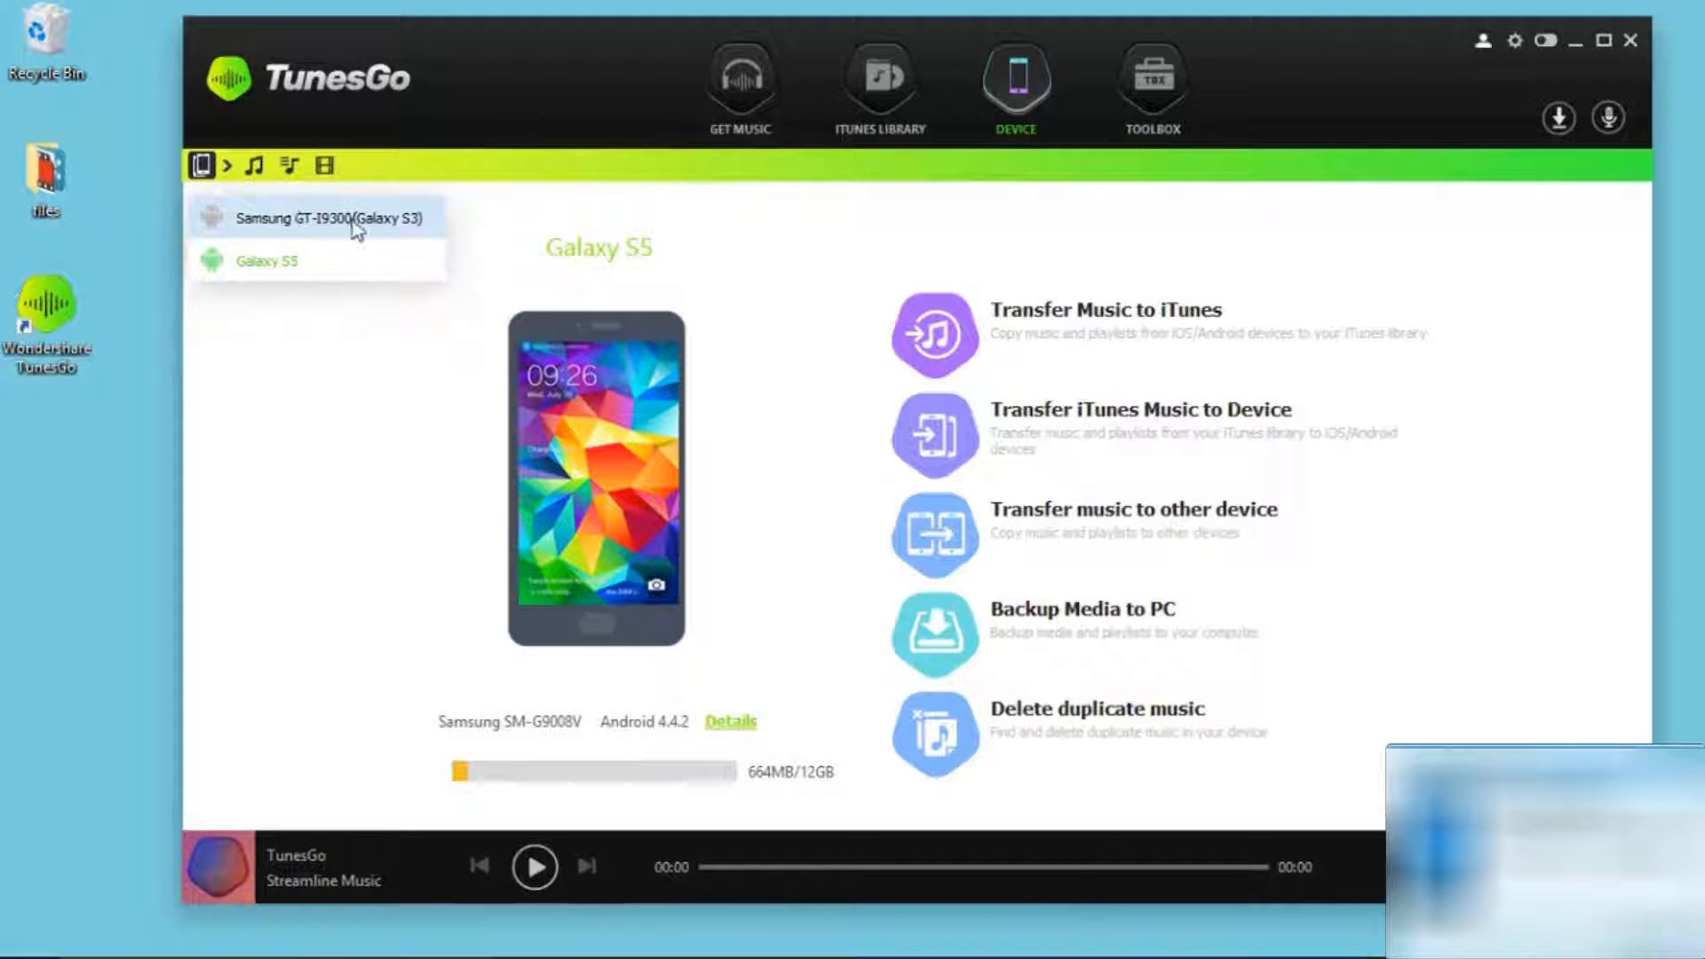
click(326, 216)
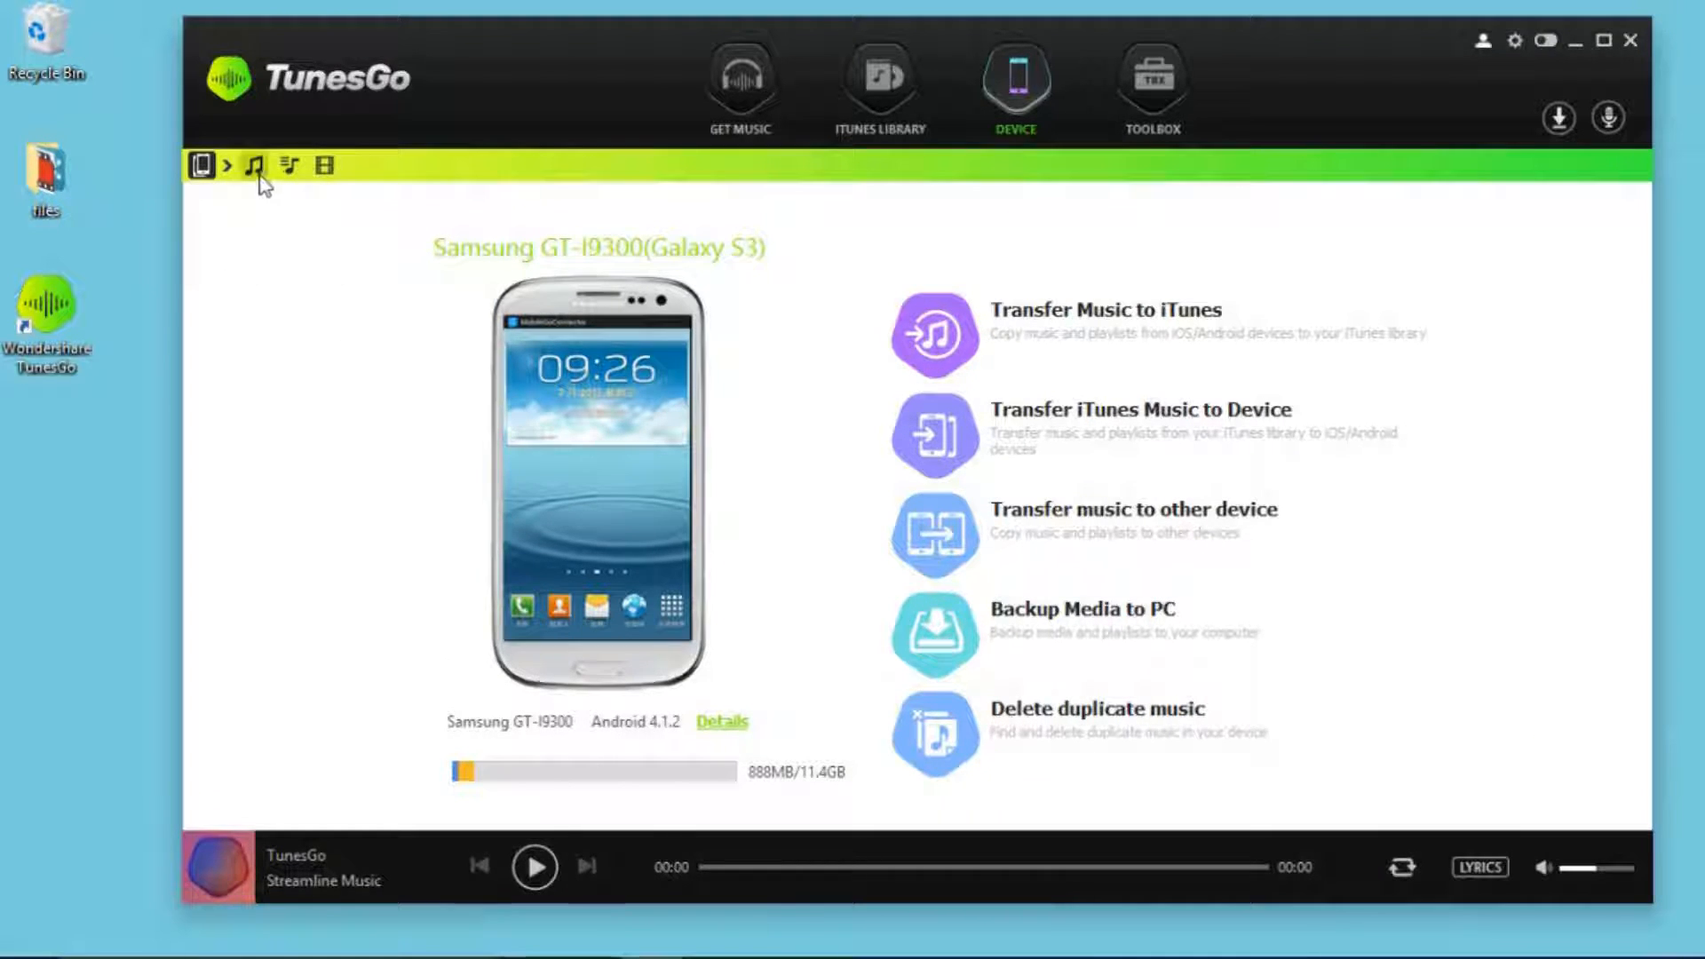
click(254, 166)
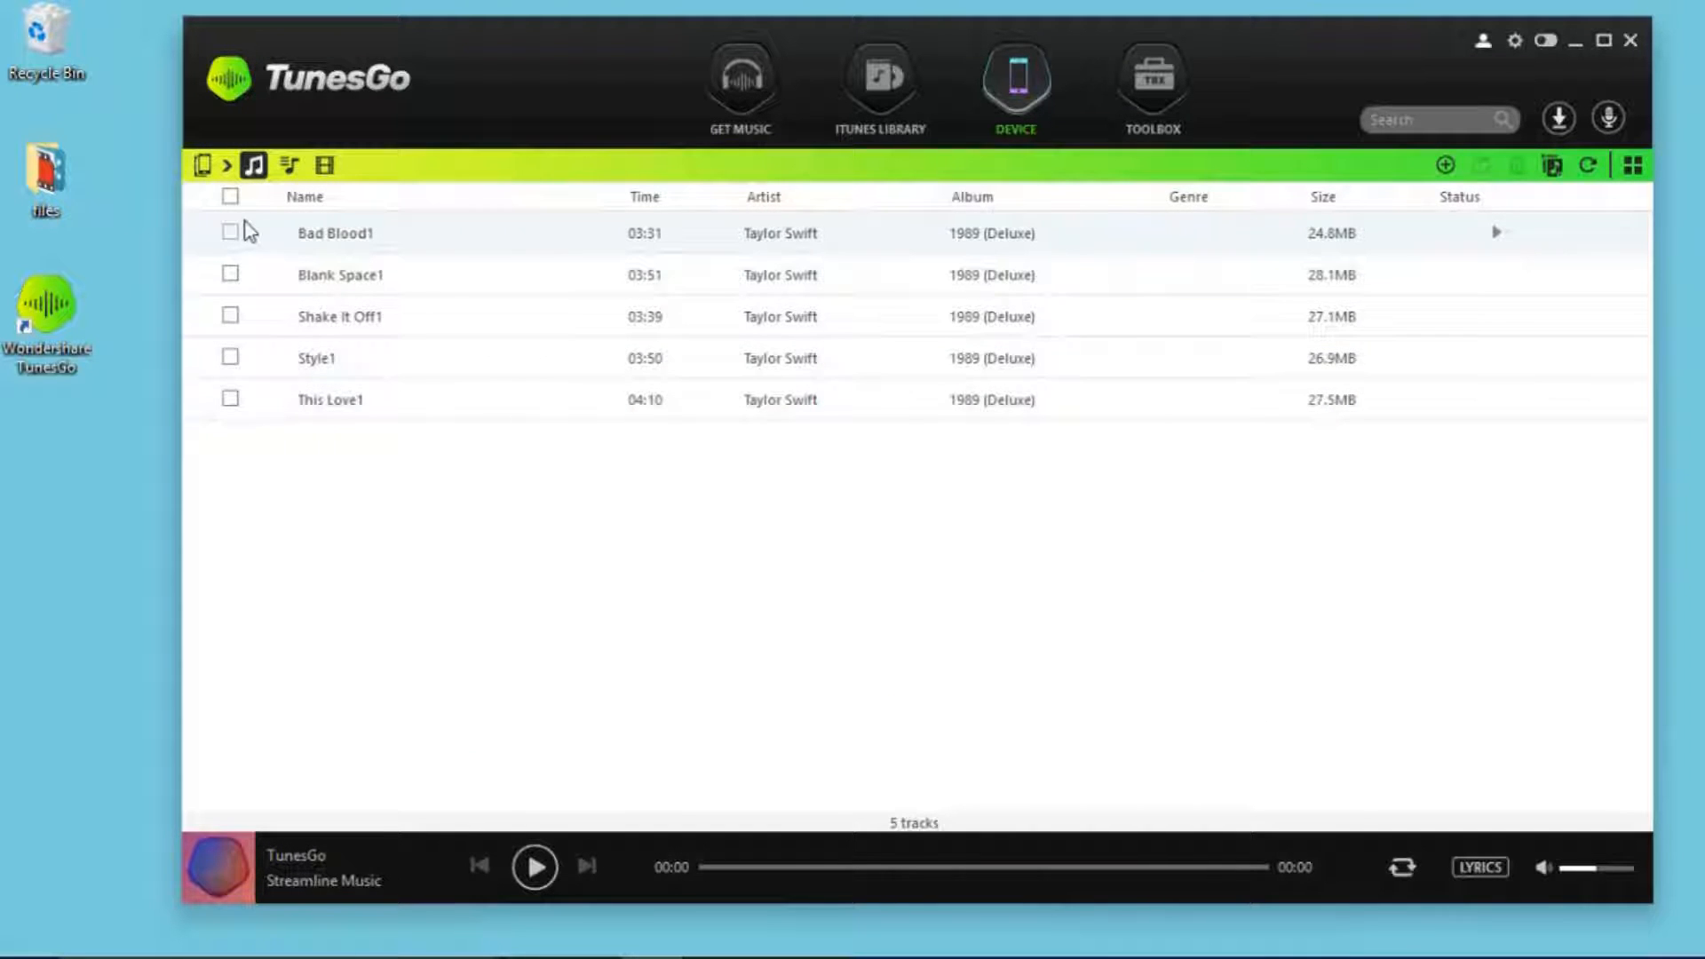
Select all five tracks (134 MB) and export them to the Galaxy S5
click(229, 197)
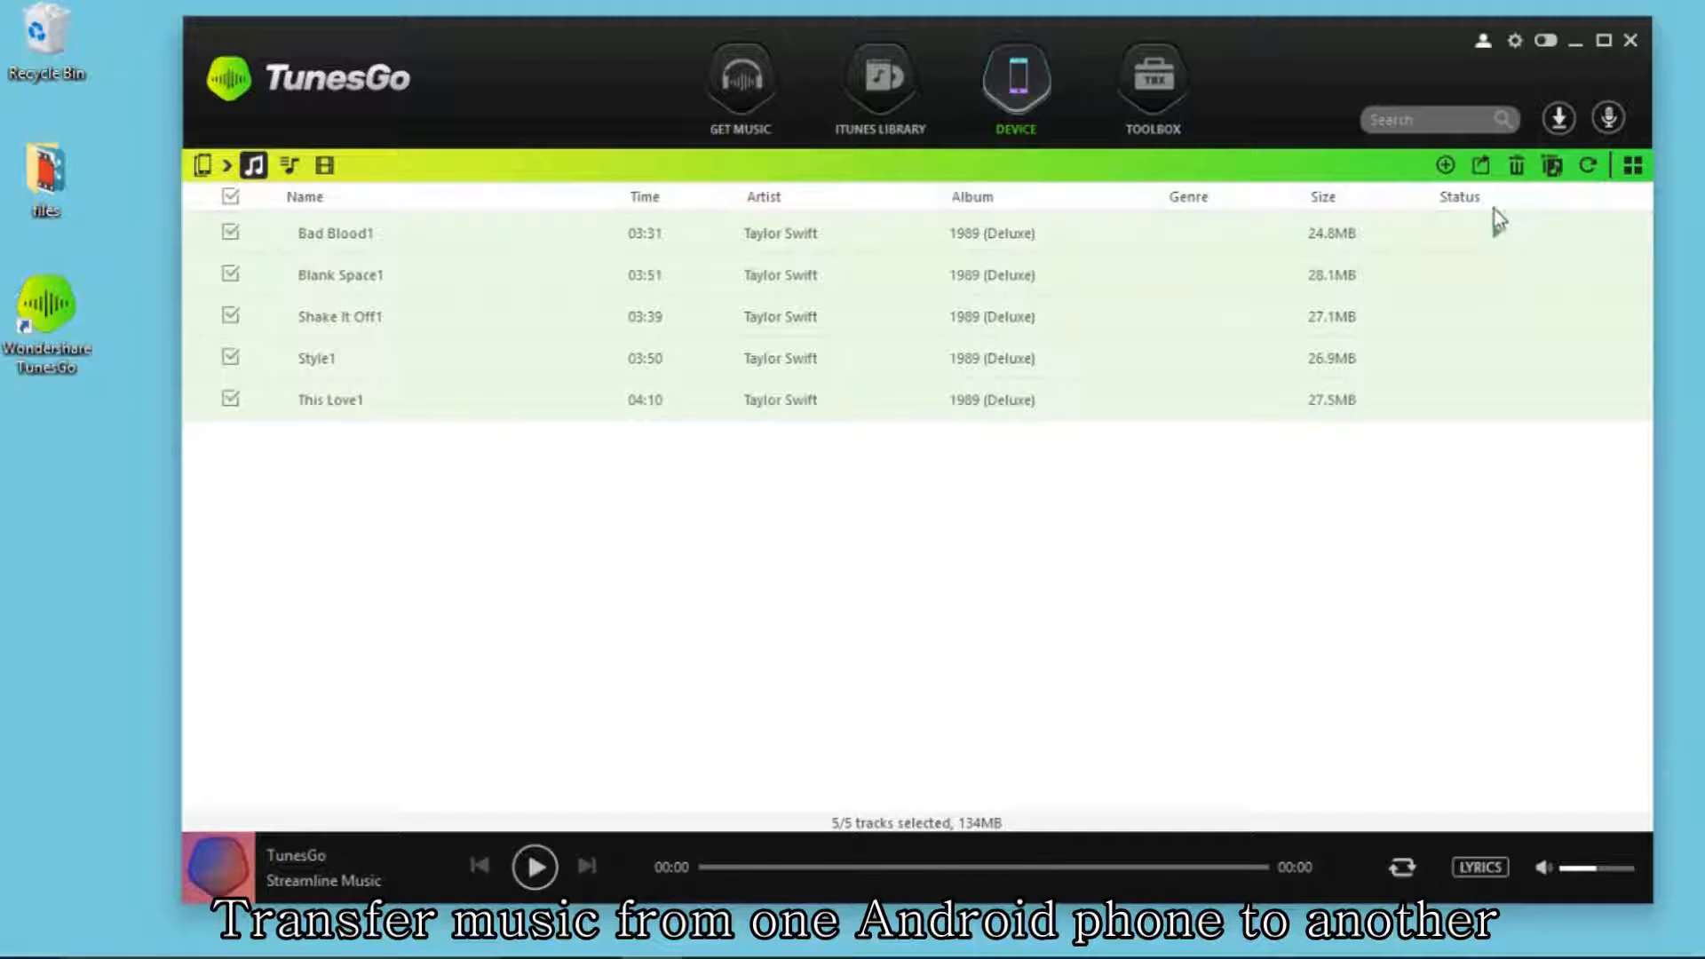
click(1479, 165)
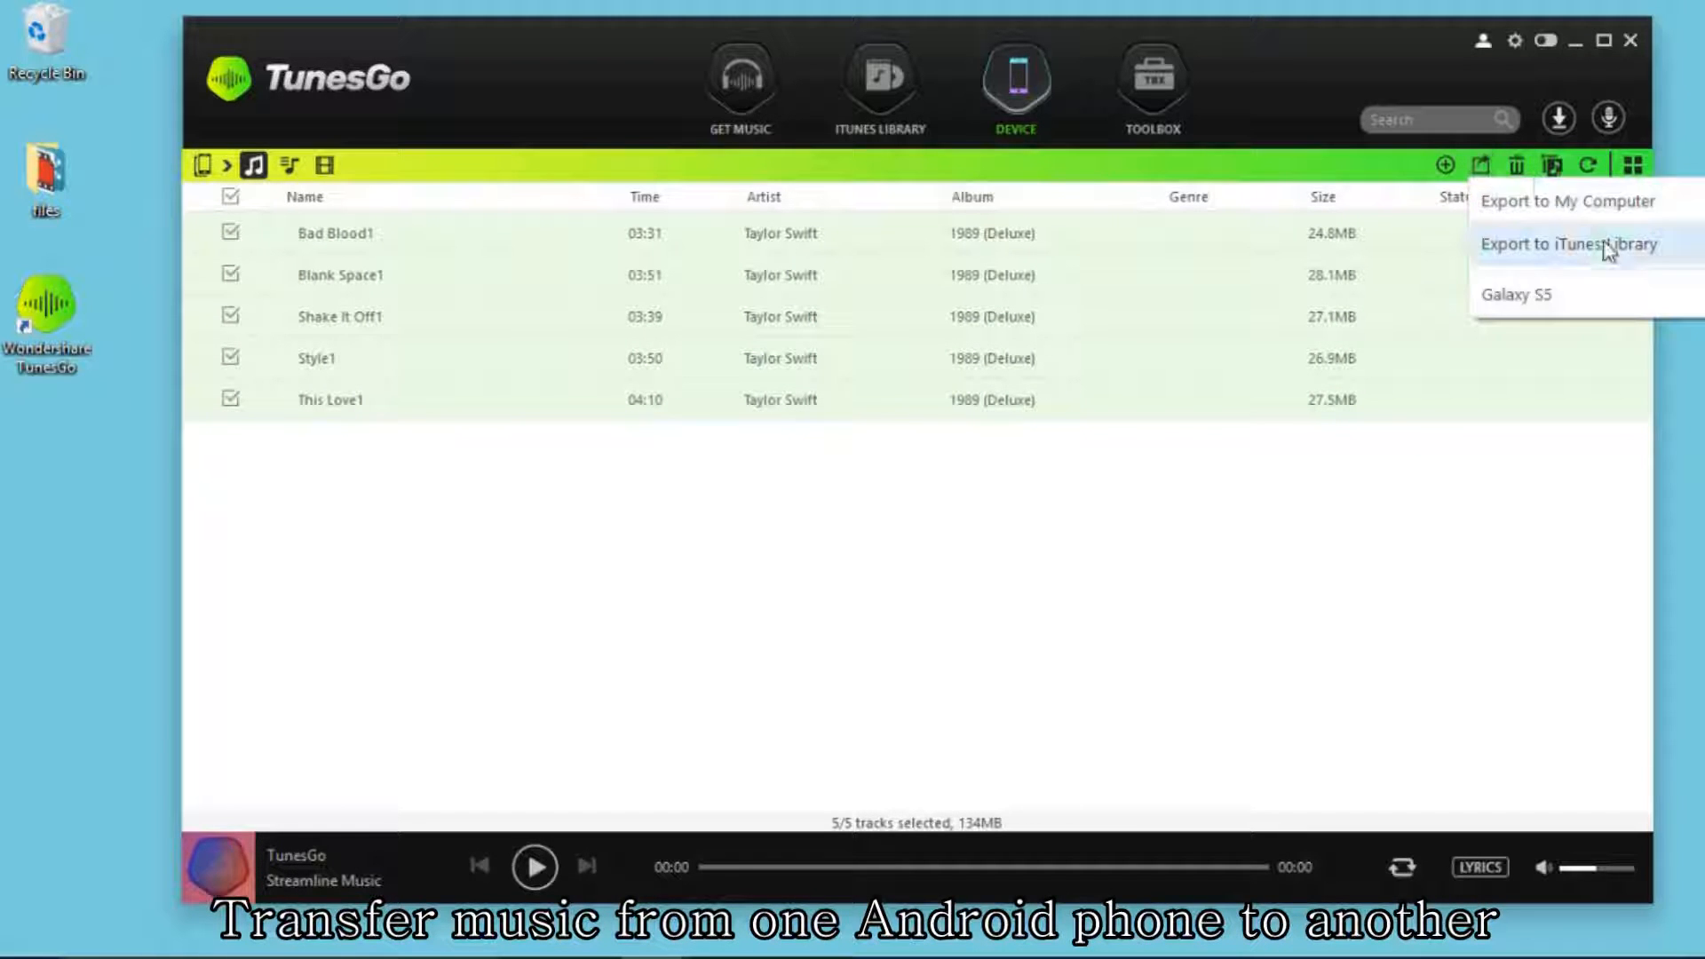
click(1572, 243)
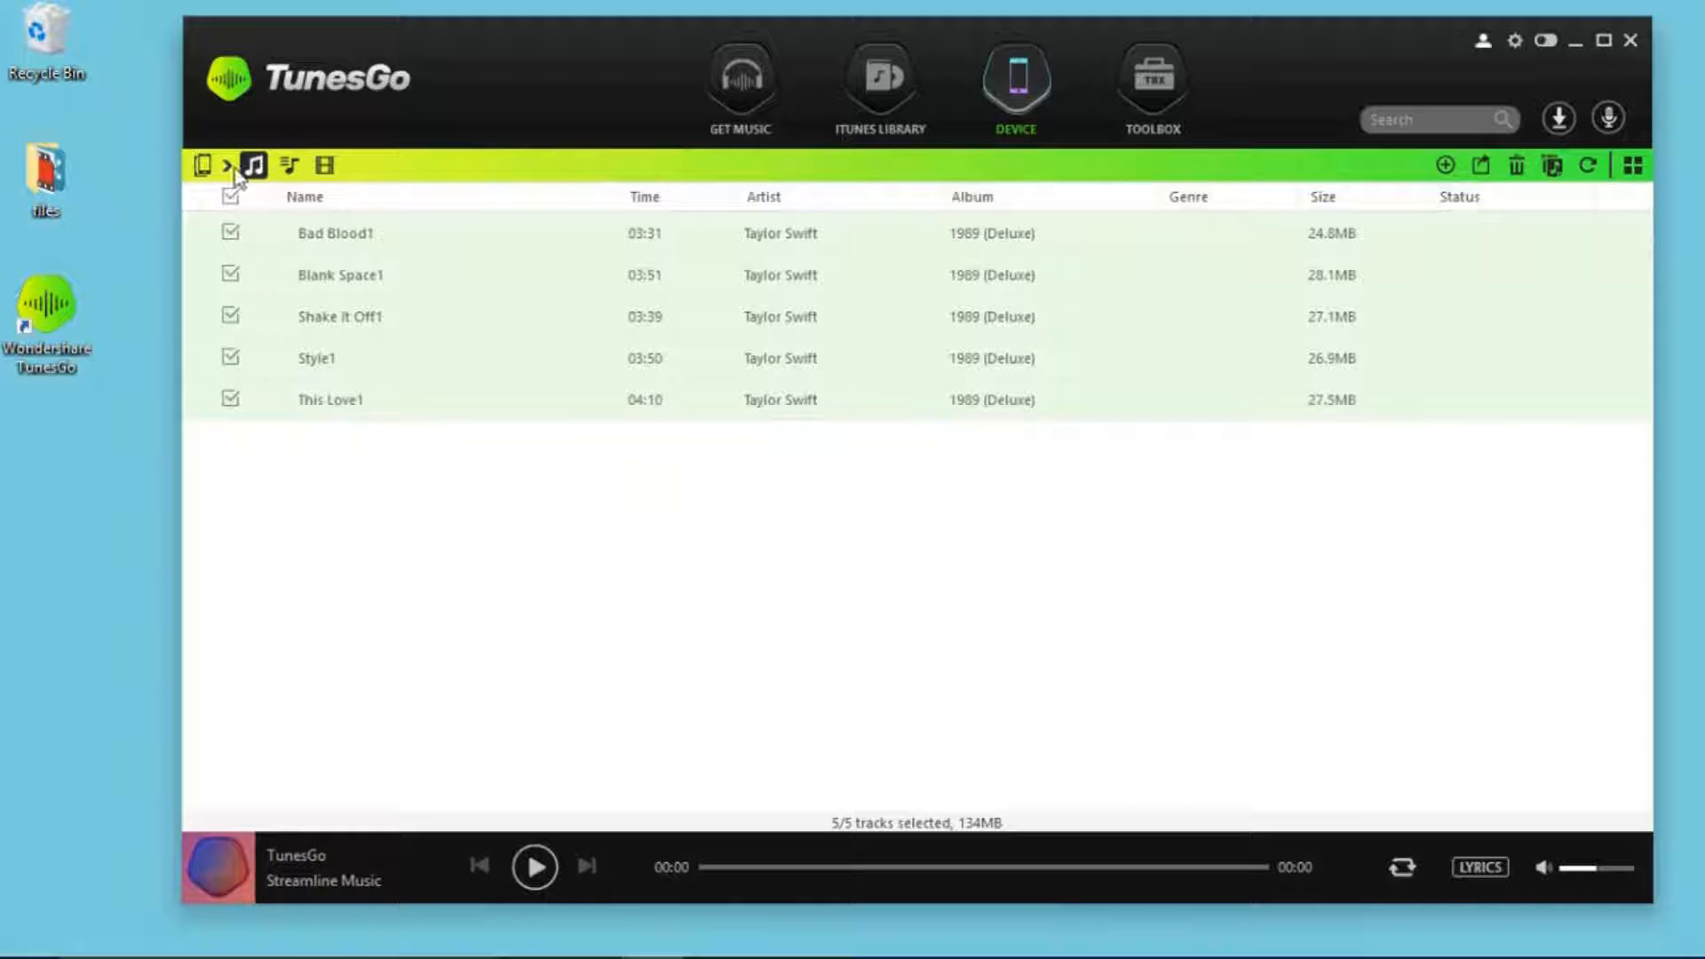
Select the Galaxy S5 and show its music list now holding the five tracks
click(206, 165)
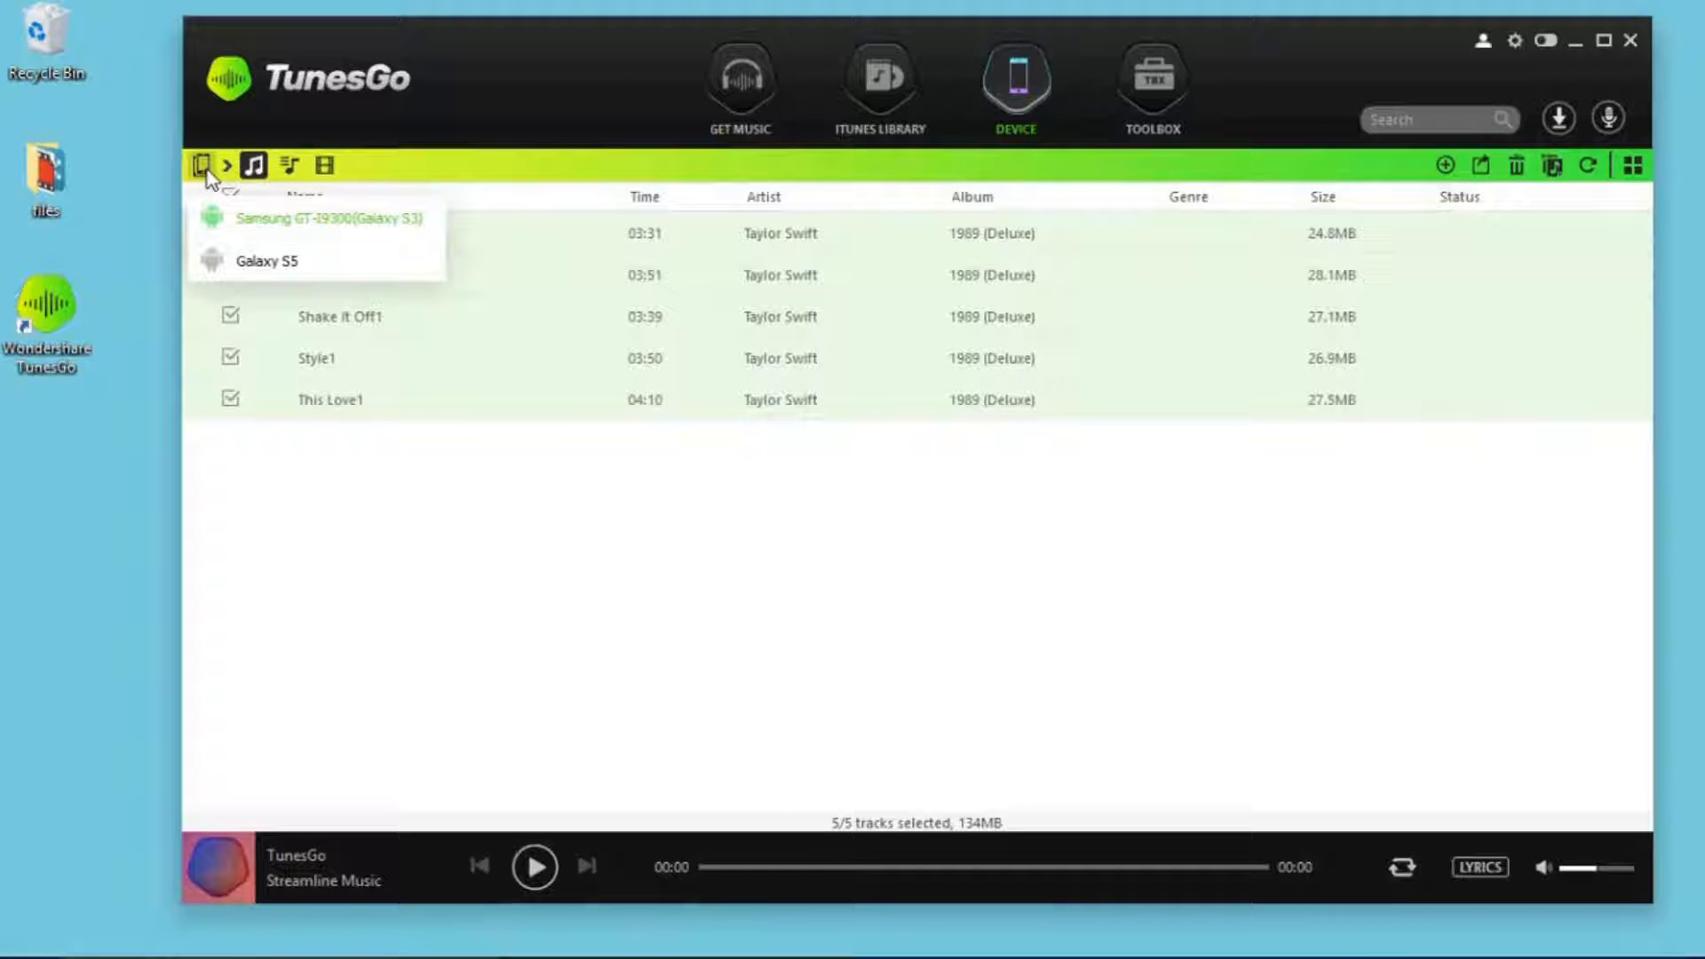
click(264, 261)
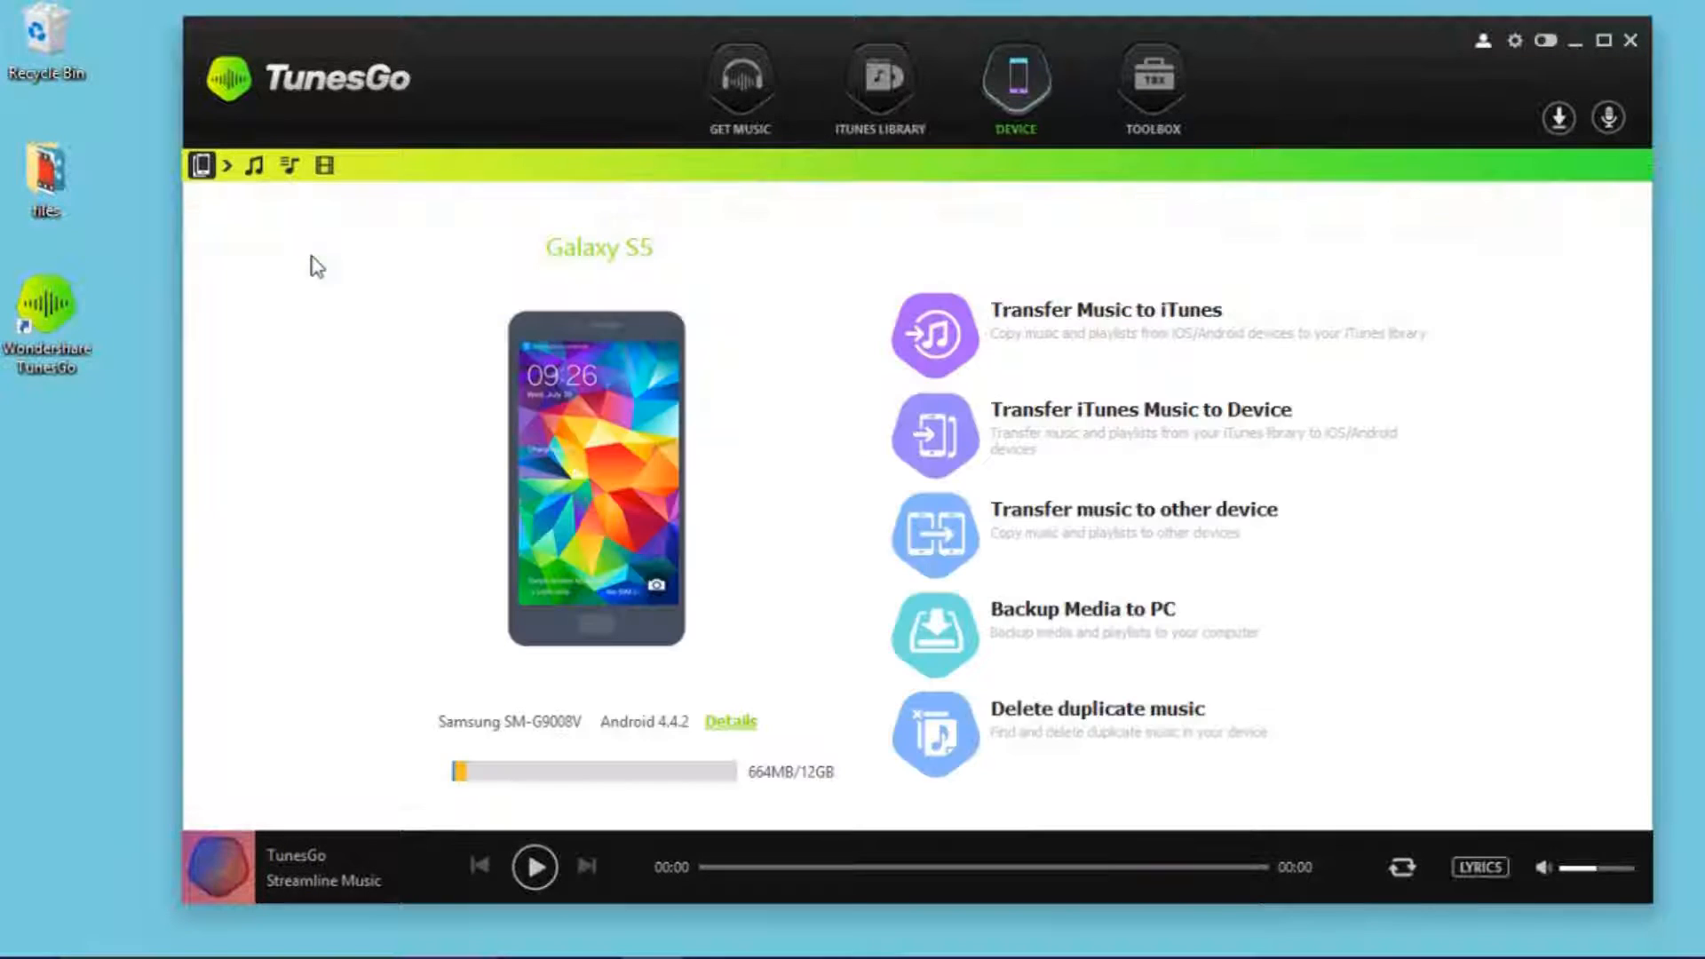
mouse_move(282, 240)
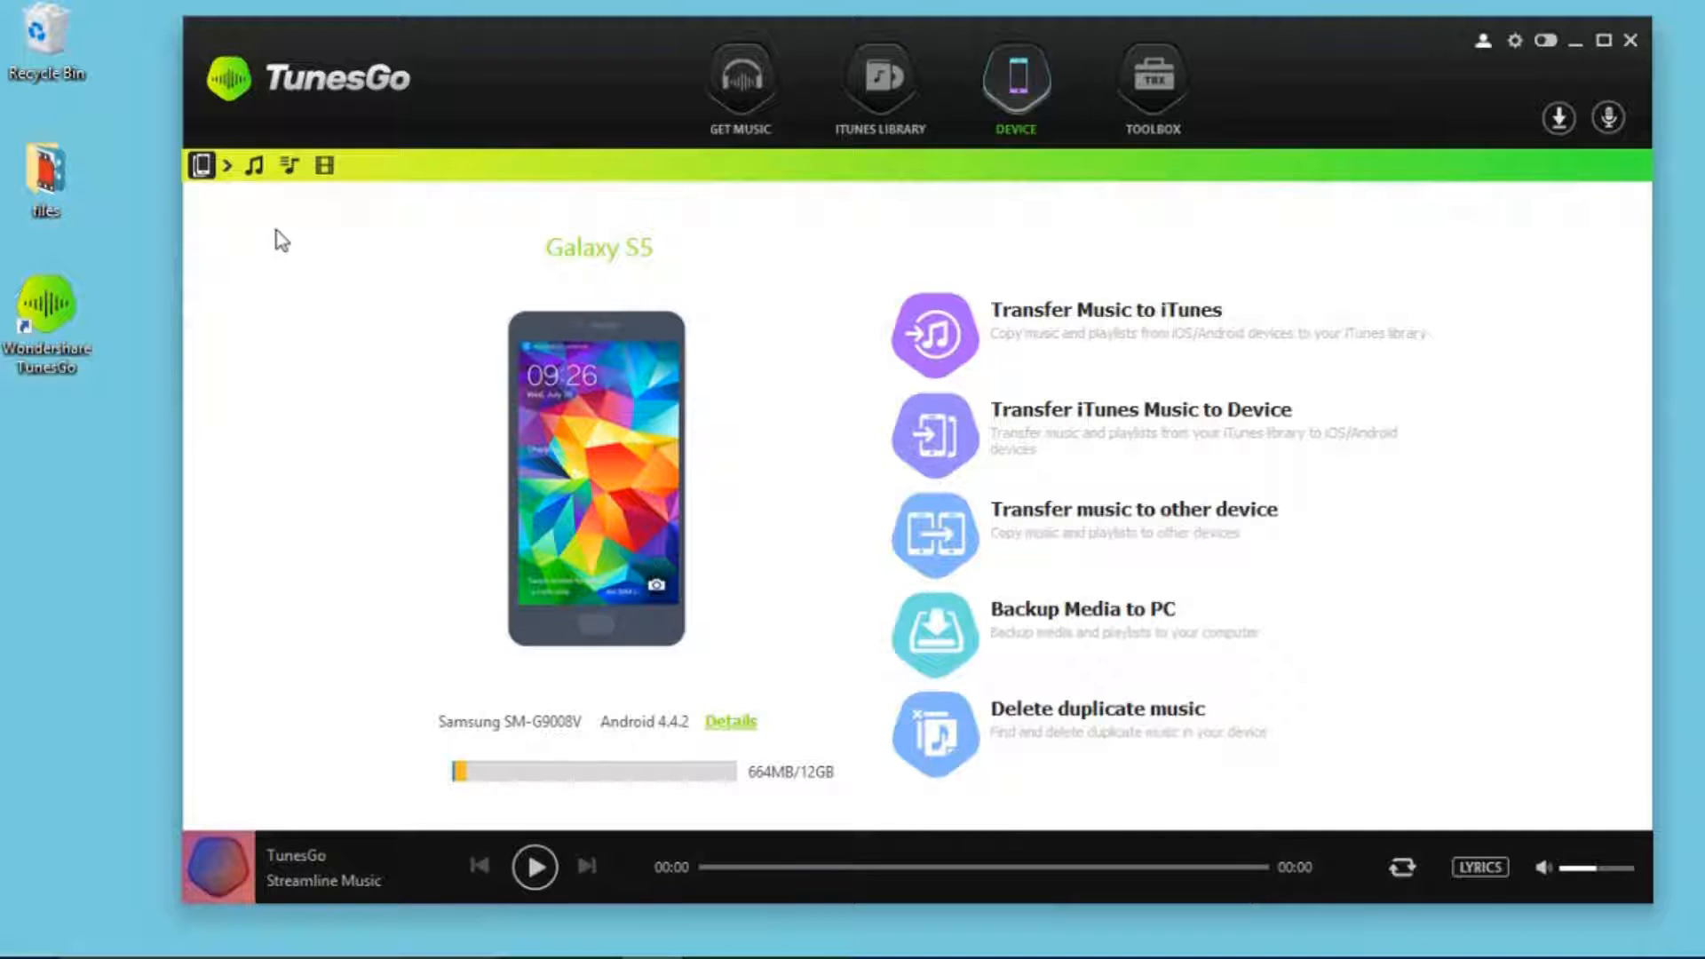
click(252, 166)
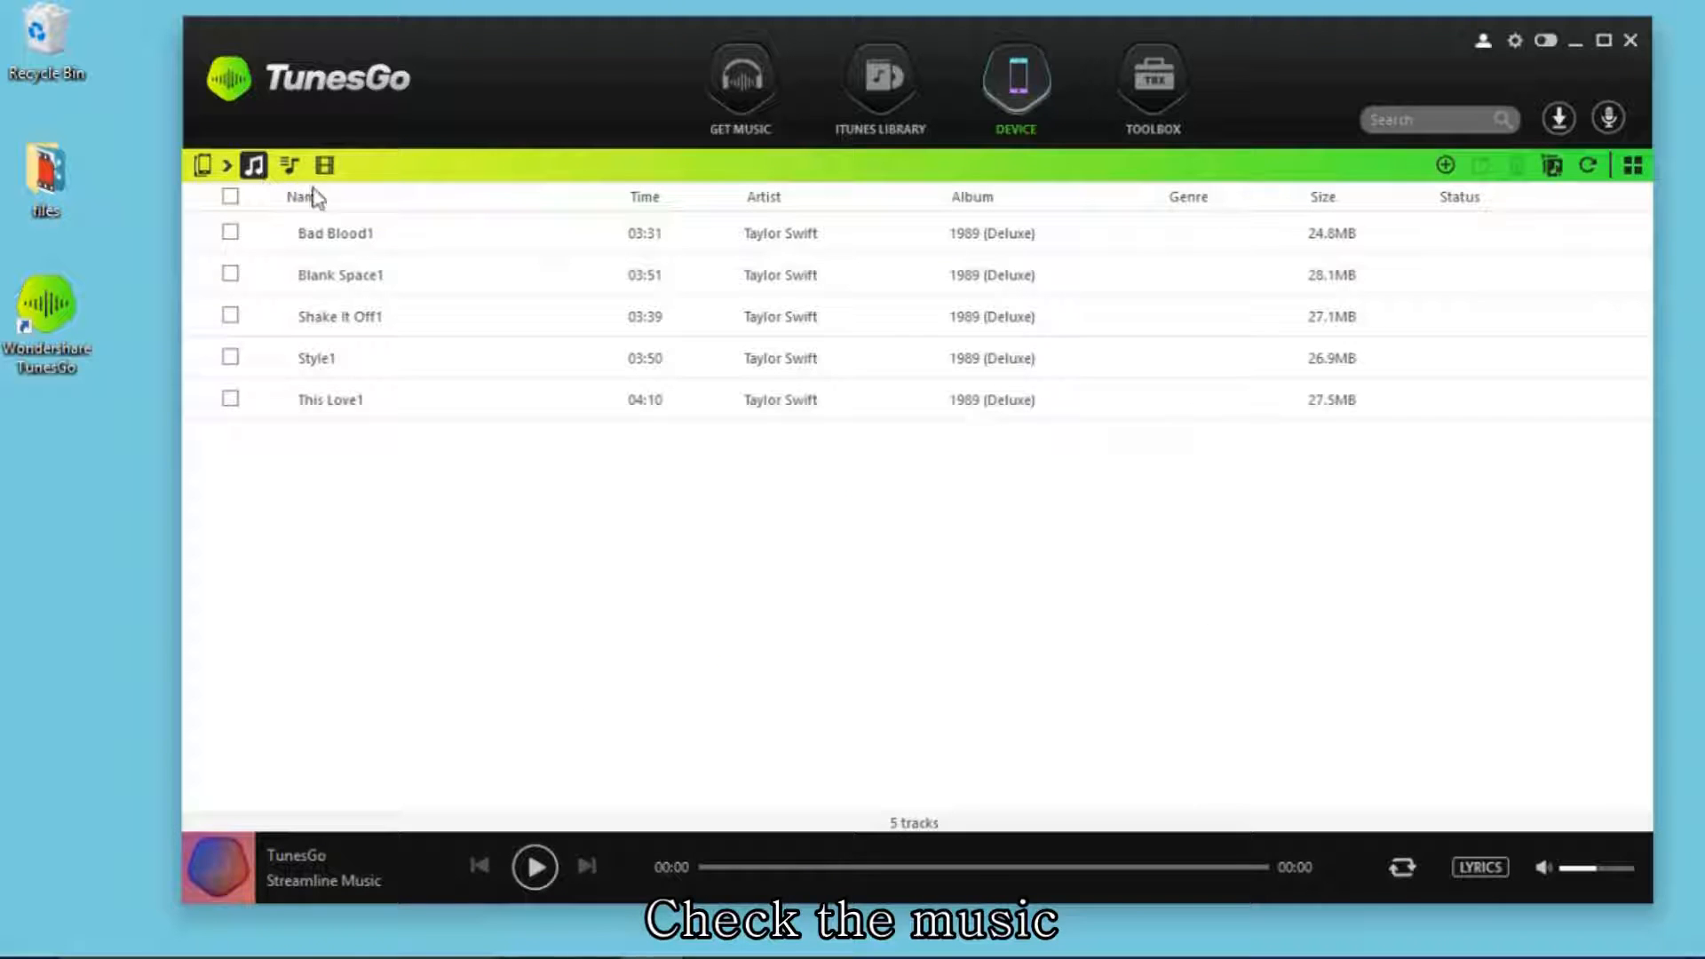
mouse_move(570, 487)
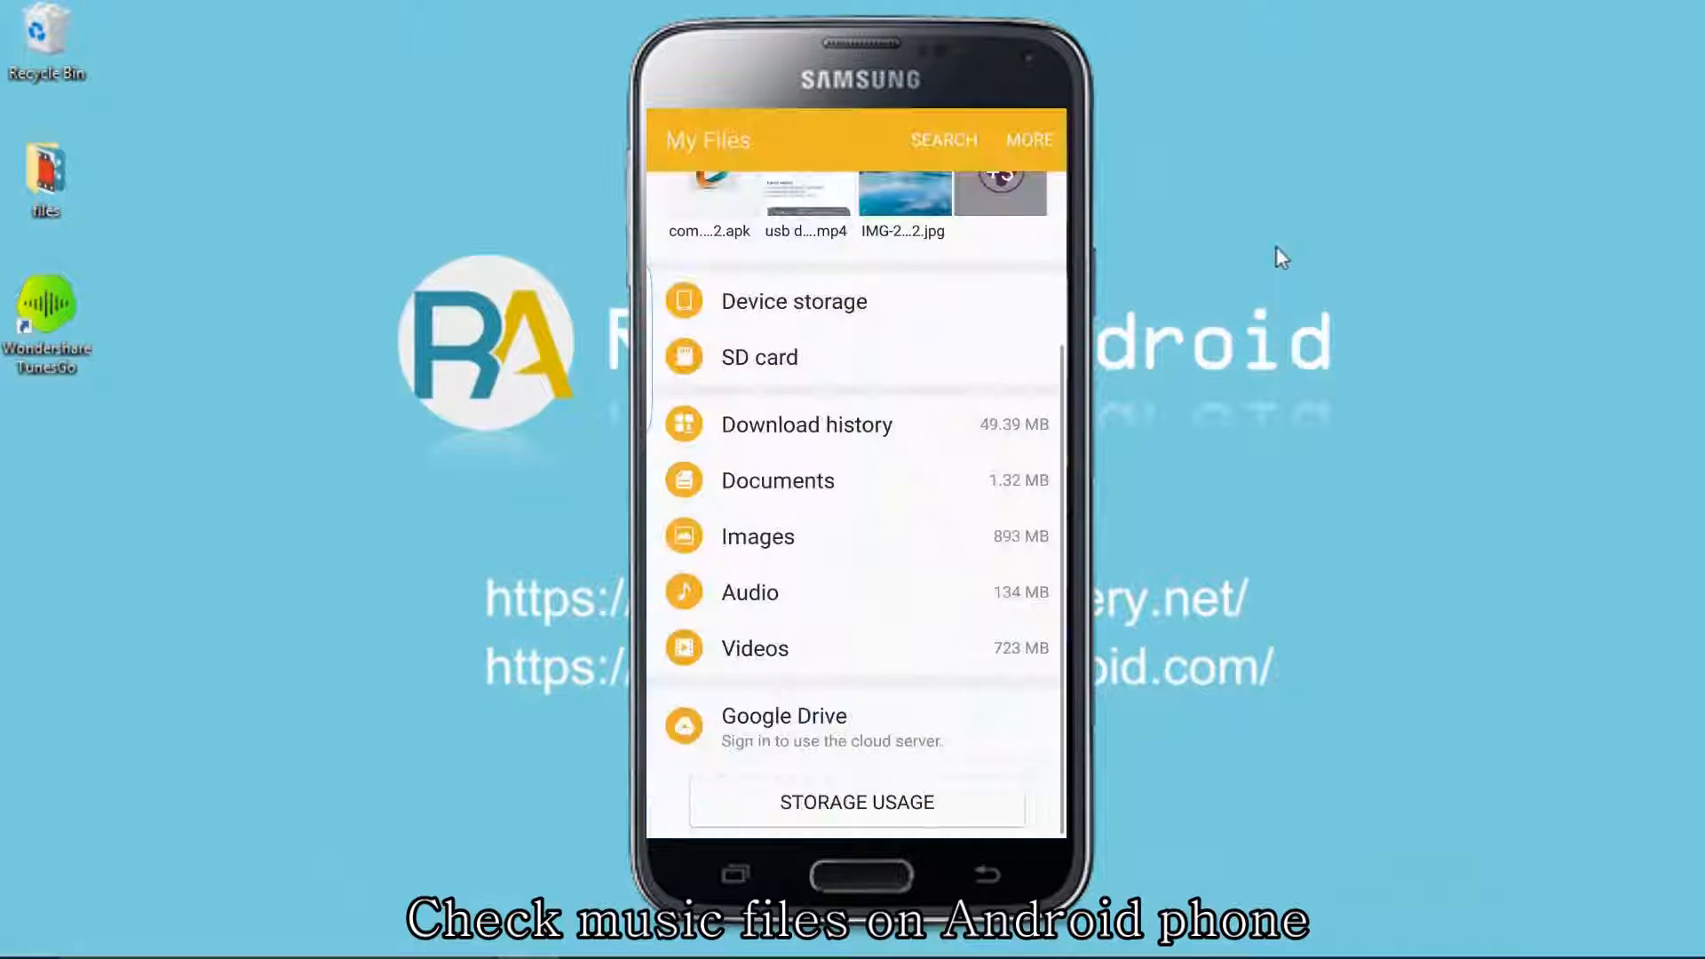
Show the Audio folder in My Files on the Galaxy S5 with the five .flac files
click(749, 591)
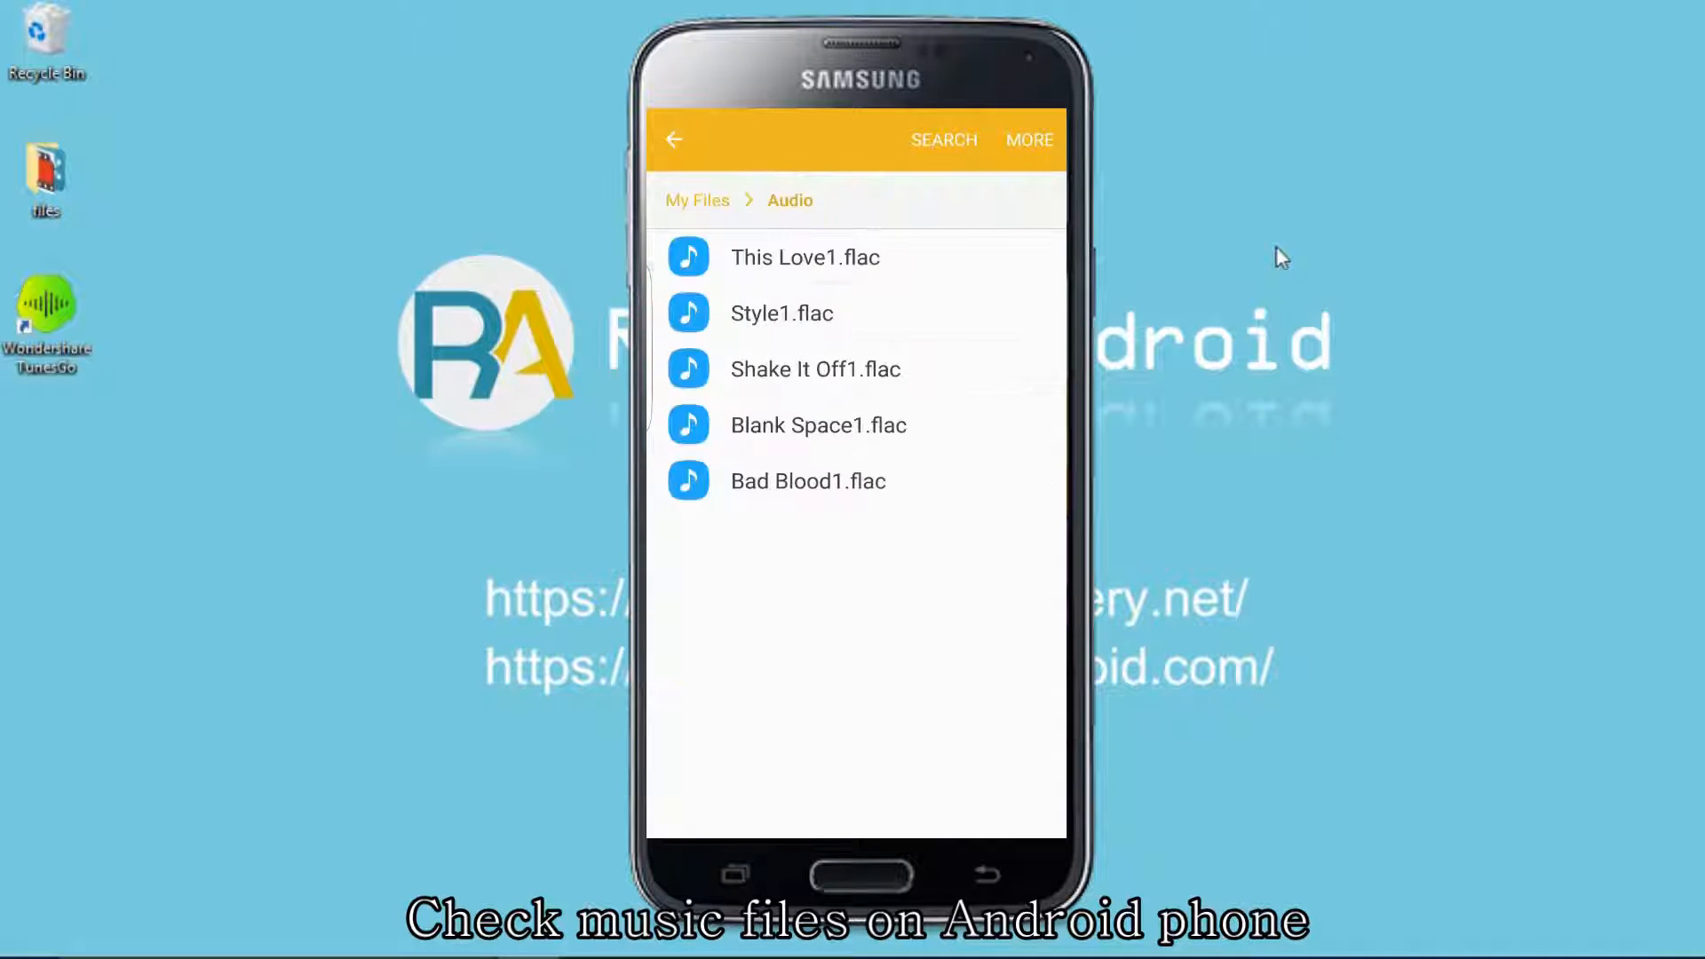